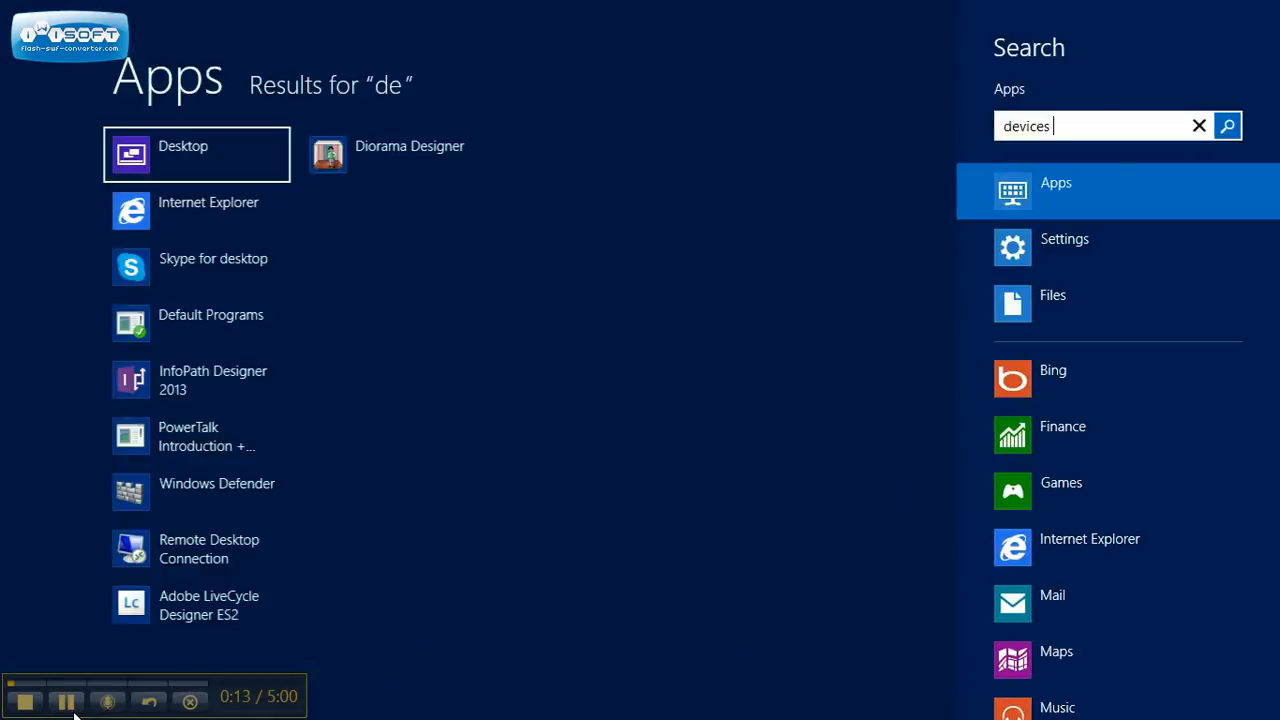
Step: Search Start for "devices and printers" and show the Settings results
text(and printers)
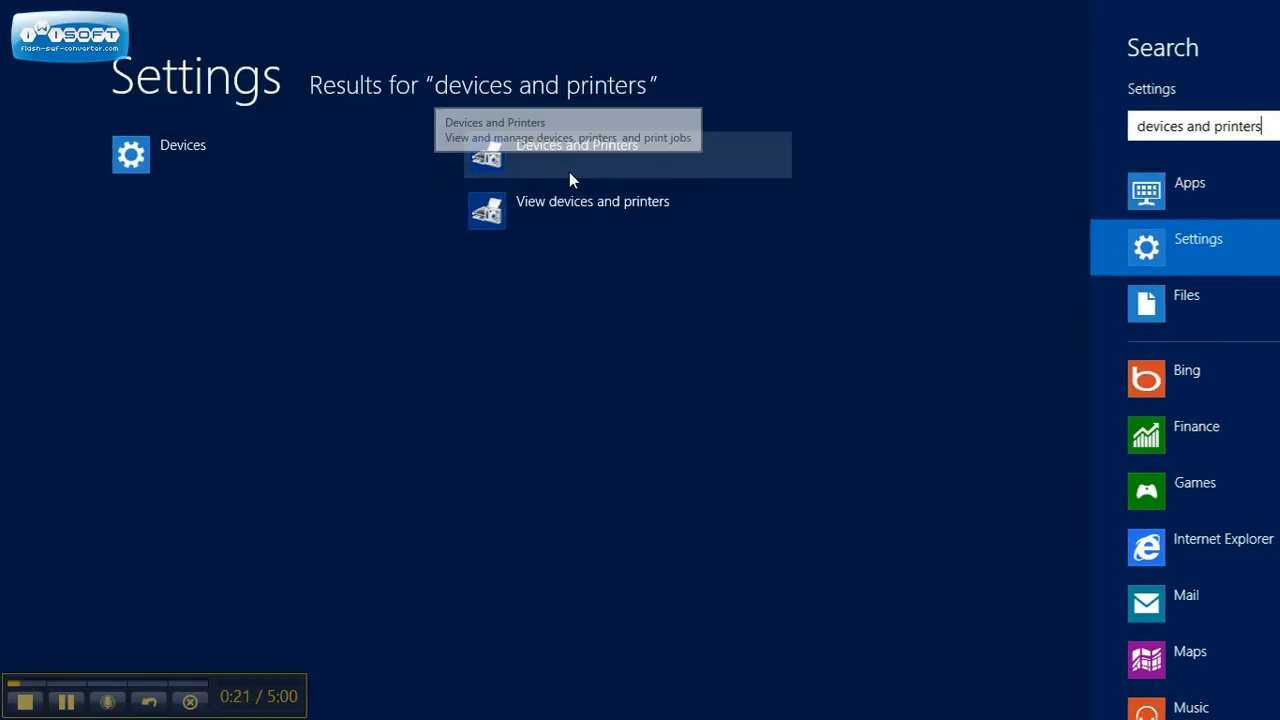
Step: Show Devices and Printers and select the BES Bookroom Oce 4512 printer to view its details
click(576, 144)
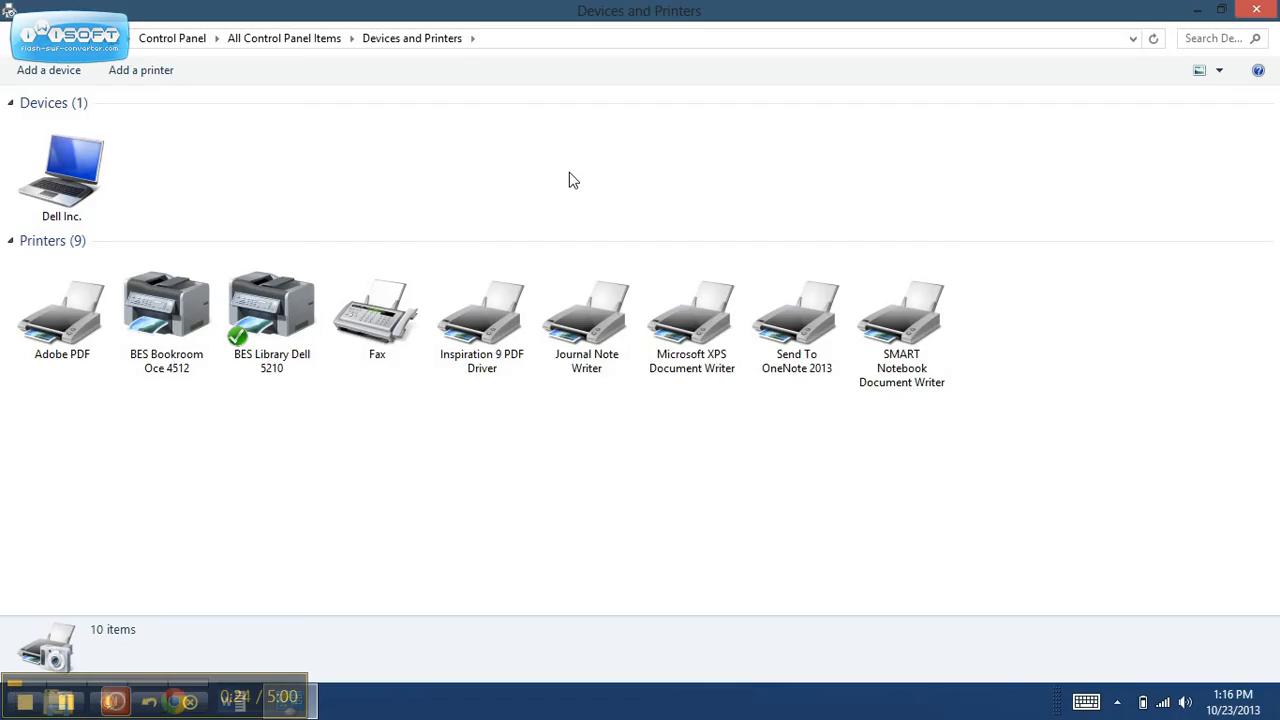
click(272, 310)
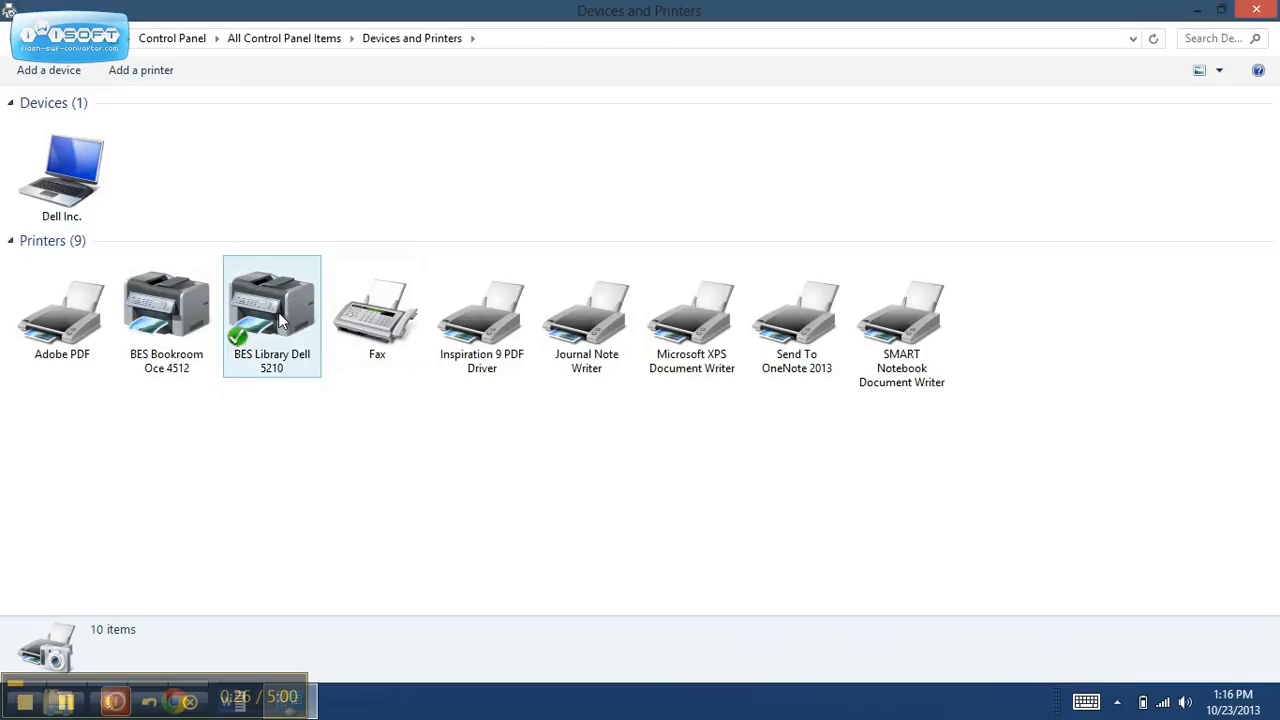
mouse_move(168, 316)
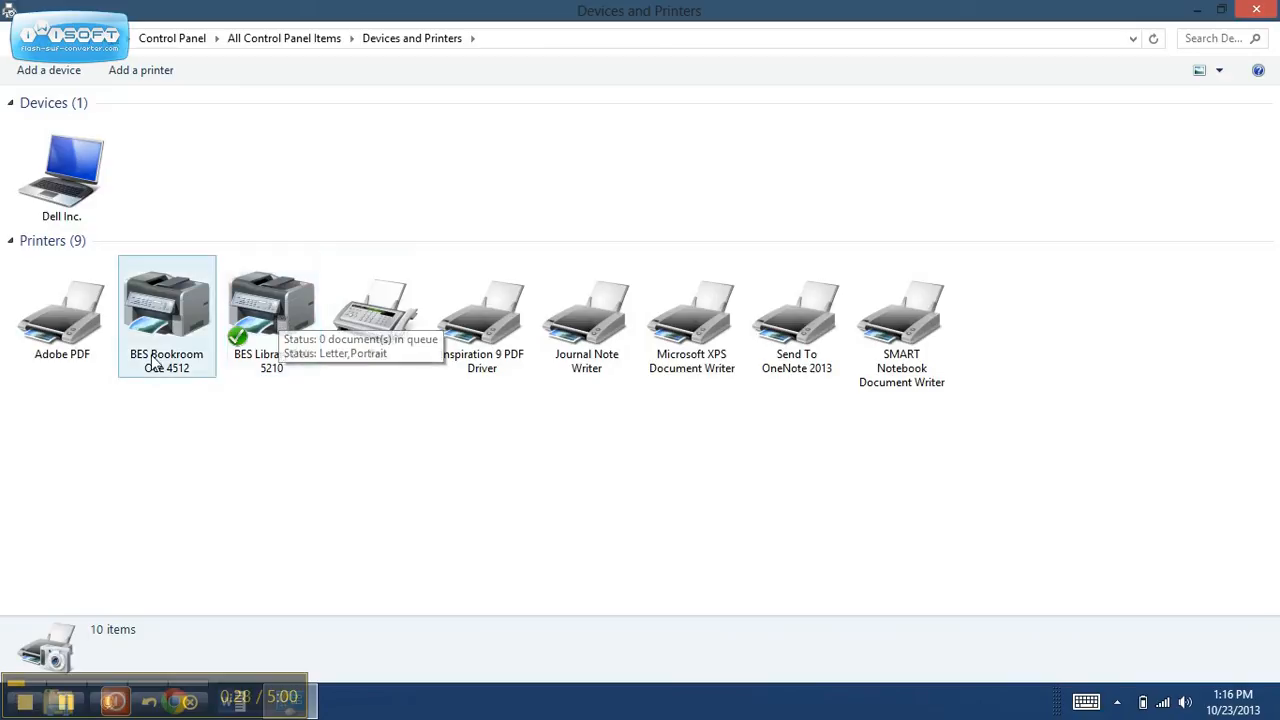
click(166, 310)
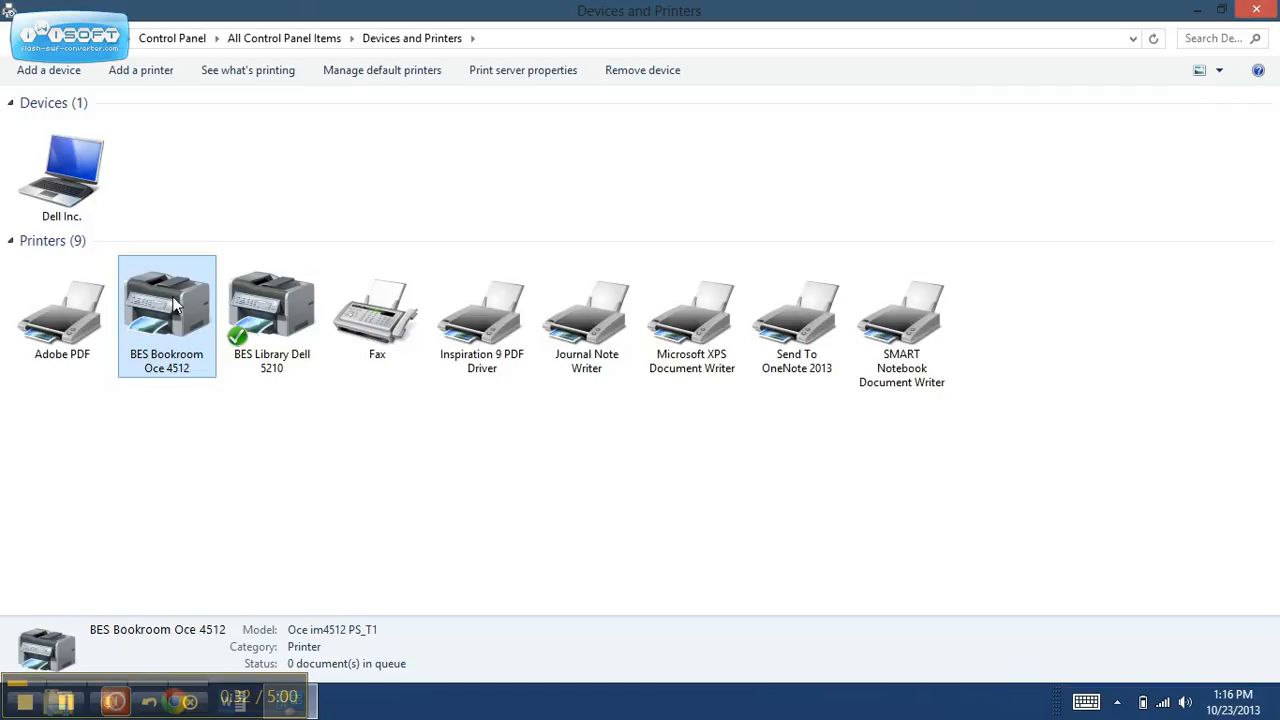
right_click(166, 310)
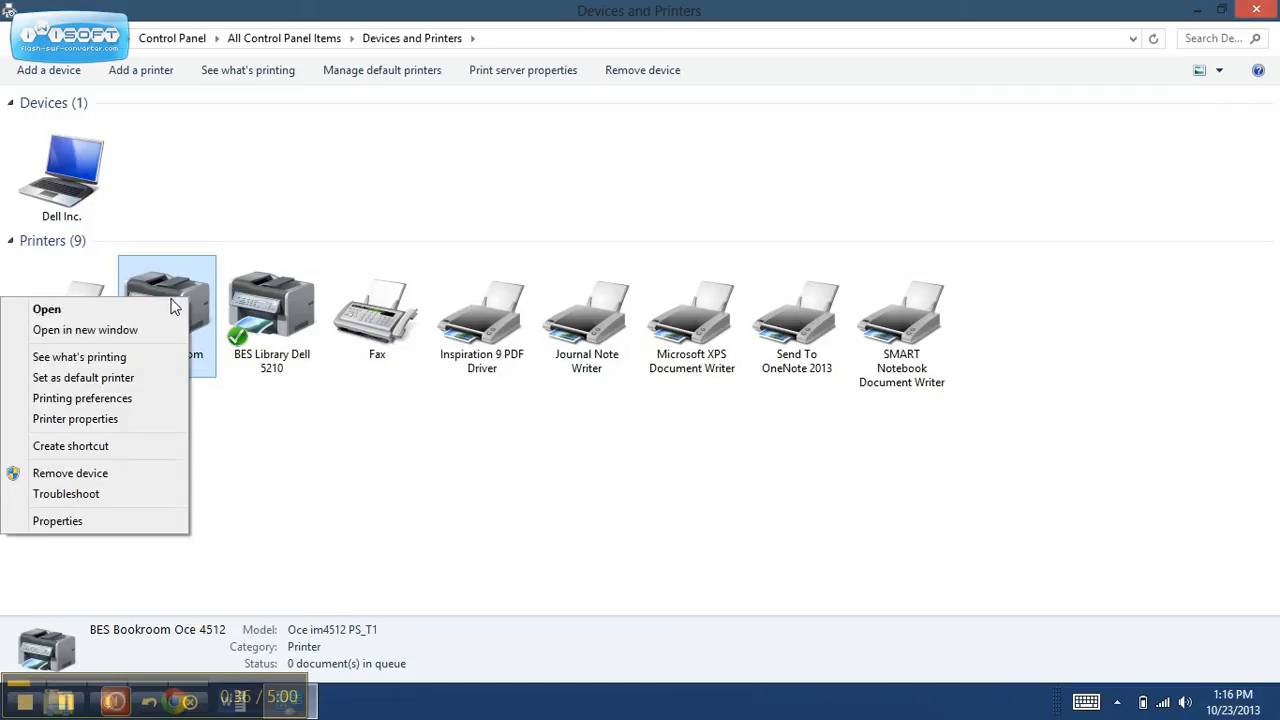
mouse_move(158, 330)
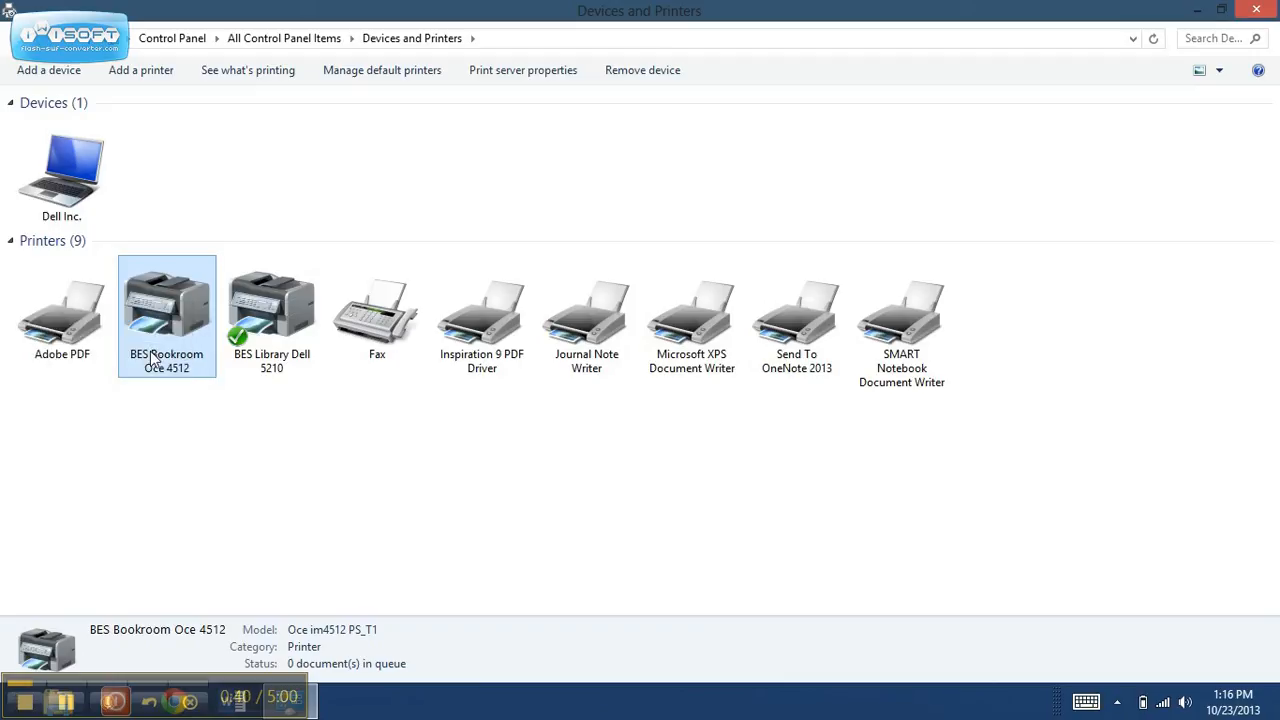
right_click(166, 310)
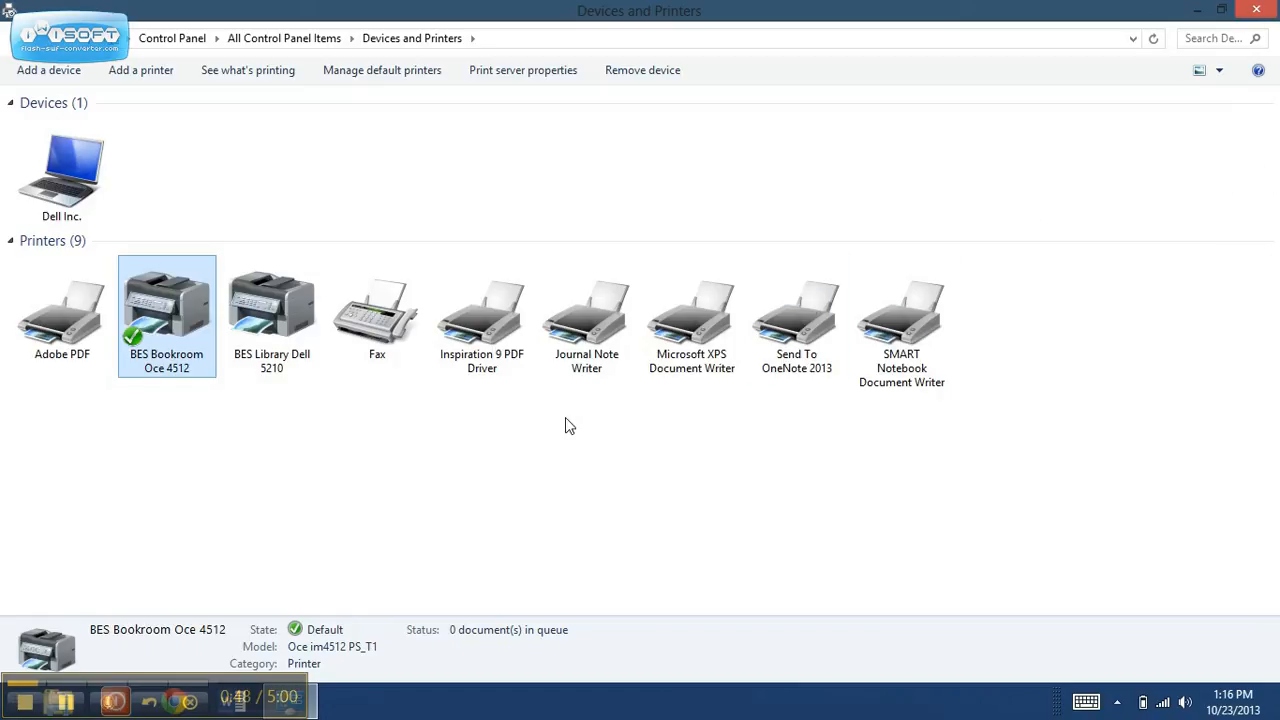
mouse_move(312, 590)
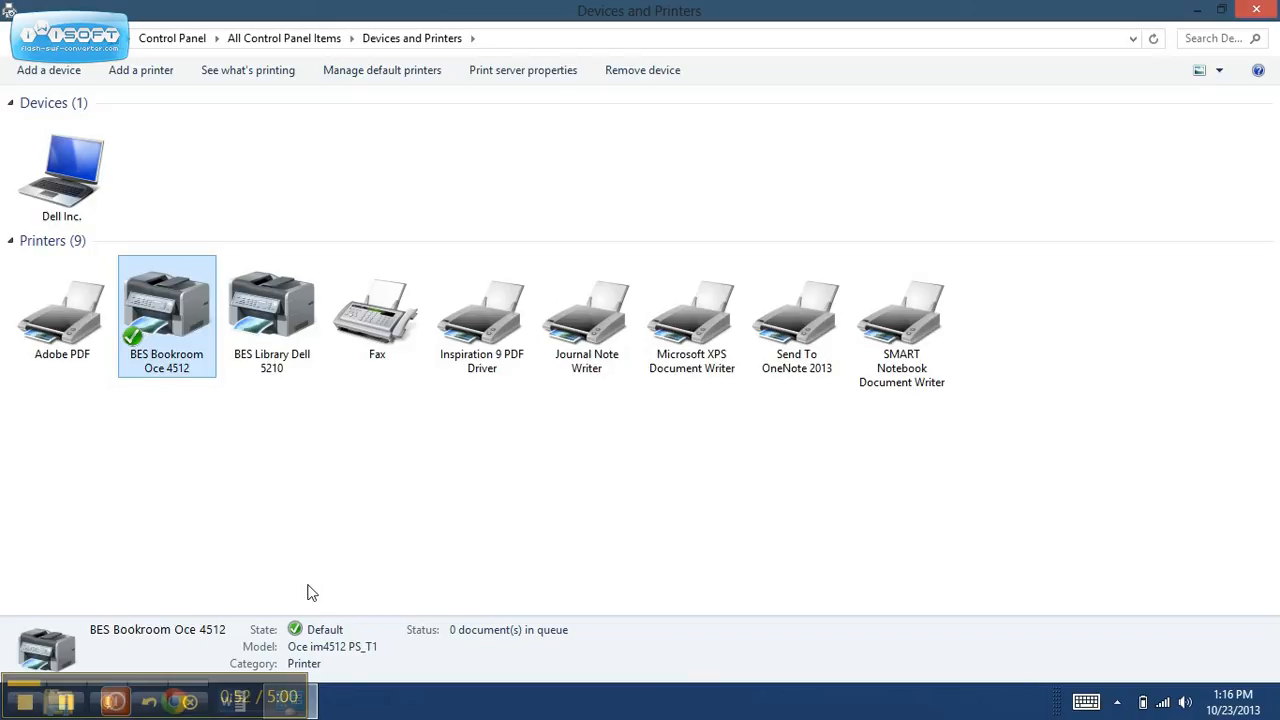
mouse_move(364, 468)
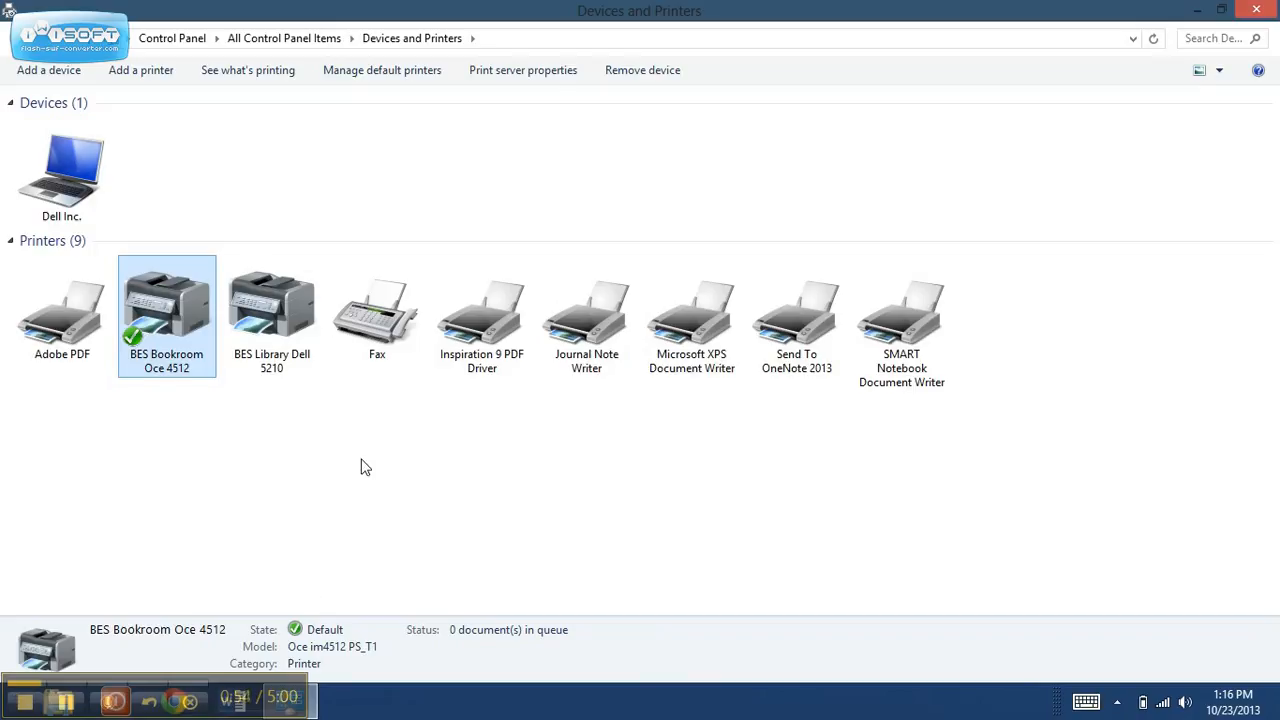